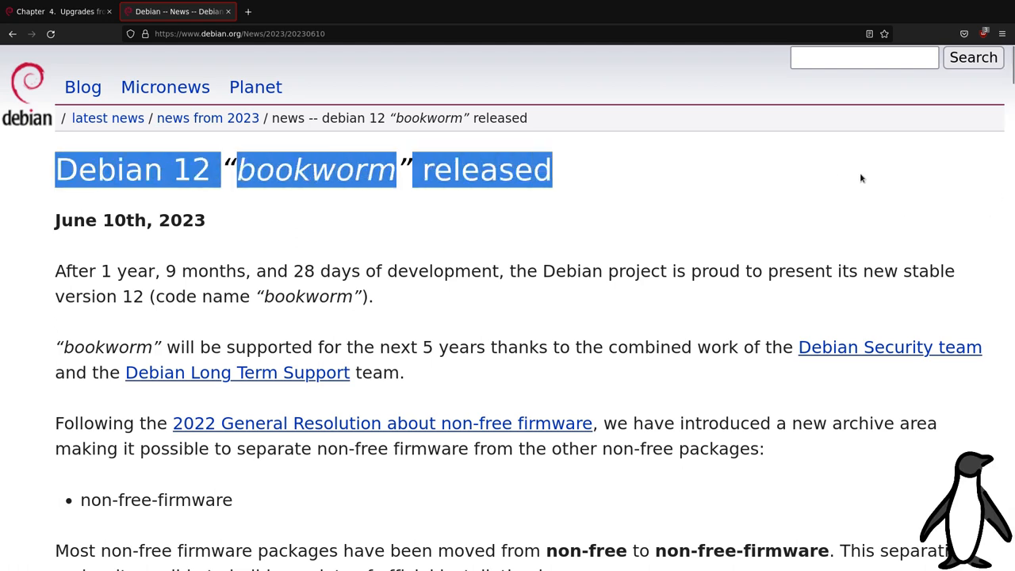
- Scroll down the Debian 12 bookworm announcement through upgrade notes and known issues to About Debian
{"action": "scroll", "scroll_direction": "down", "scroll_amount": 3}
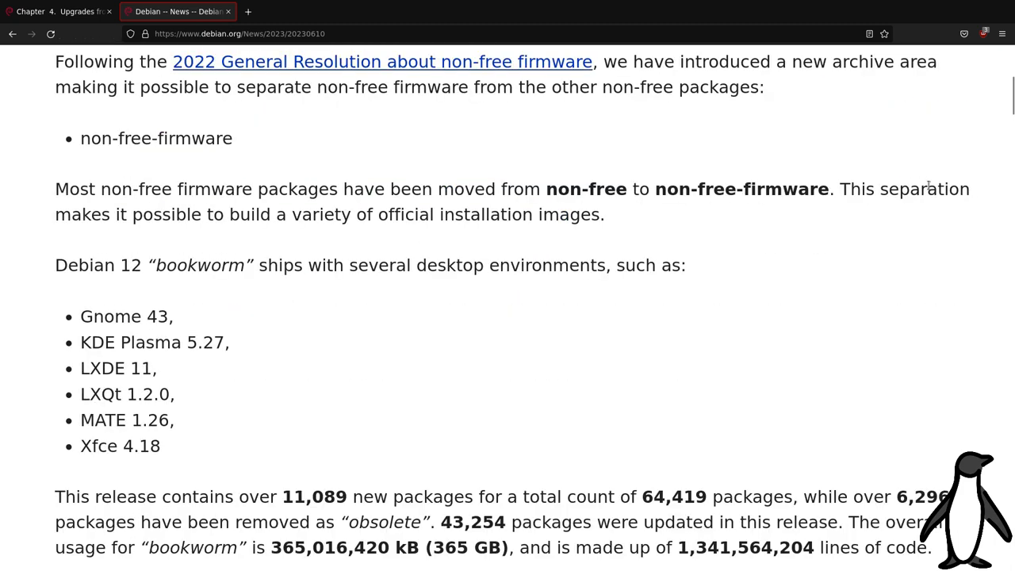
{"action": "scroll", "scroll_direction": "down", "scroll_amount": 3}
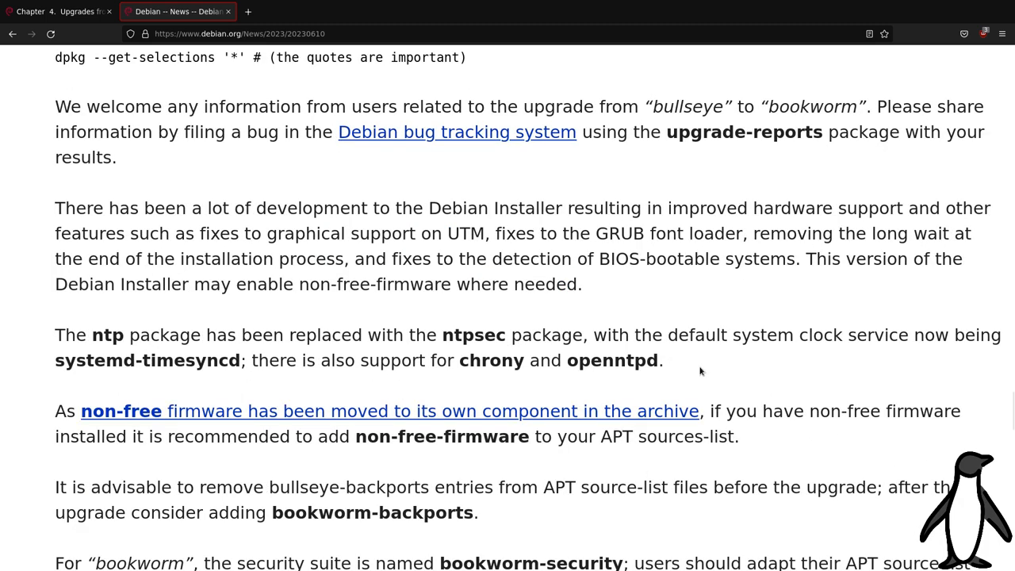
{"action": "scroll", "scroll_direction": "down", "scroll_amount": 3}
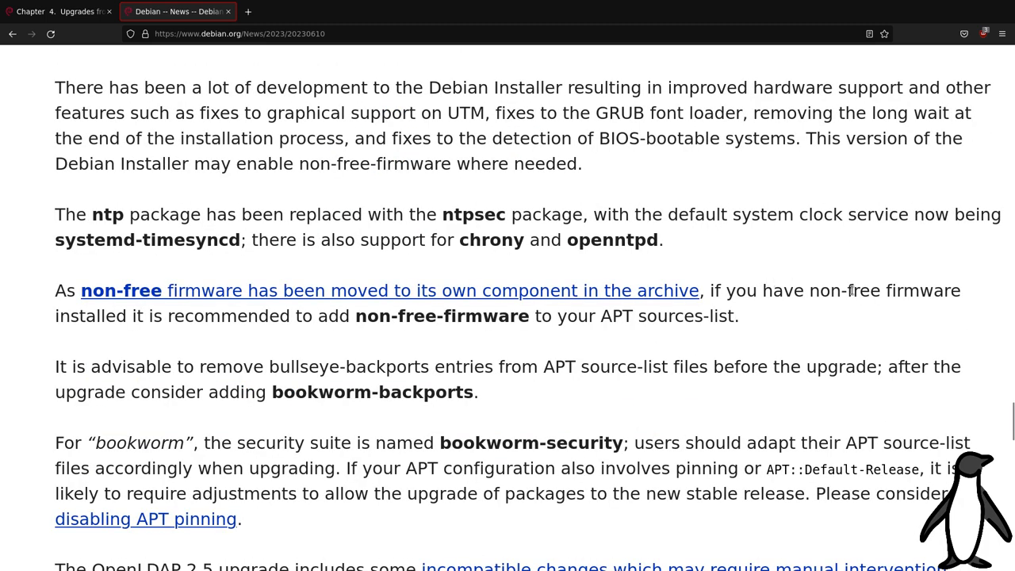
{"action": "scroll", "scroll_direction": "down", "scroll_amount": 3}
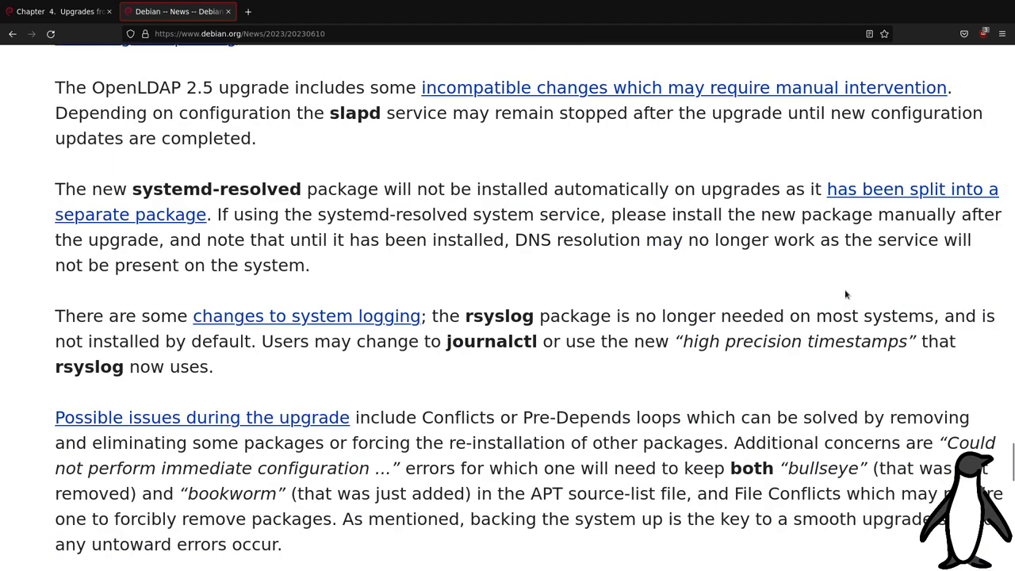
{"action": "scroll", "scroll_direction": "down", "scroll_amount": 3}
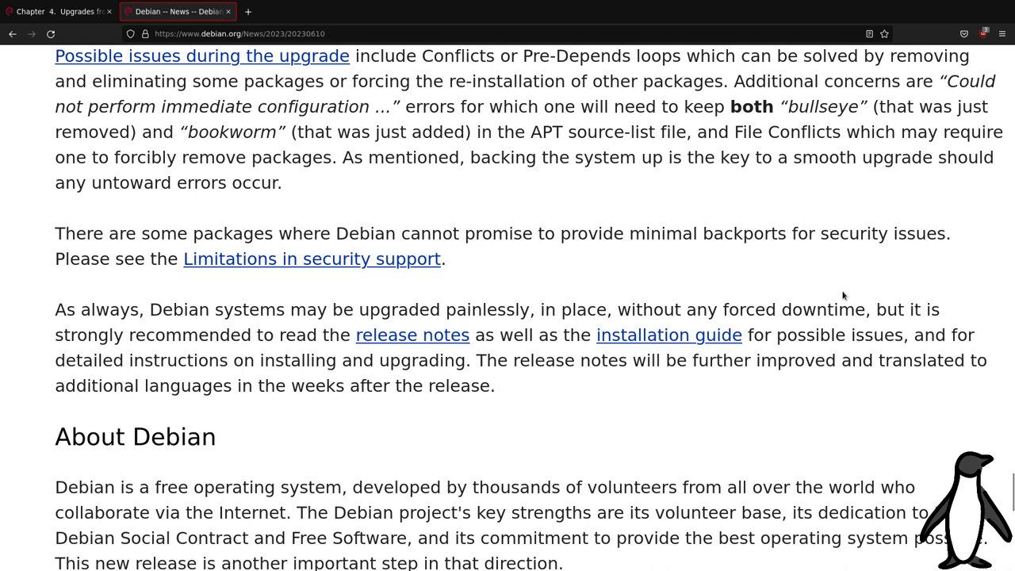
{"action": "mouse_move", "coordinate": [546, 379]}
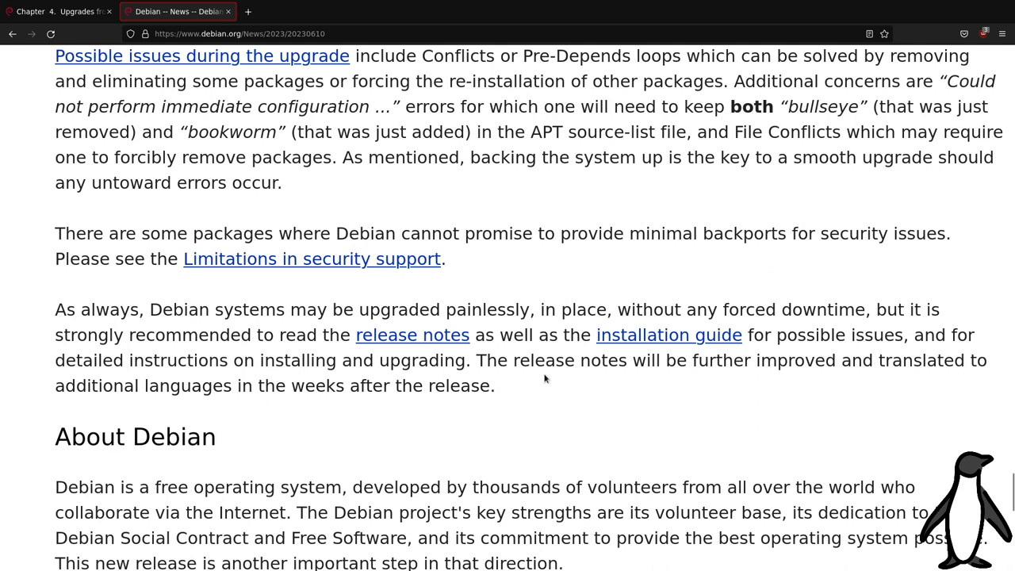
{"action": "mouse_move", "coordinate": [391, 342]}
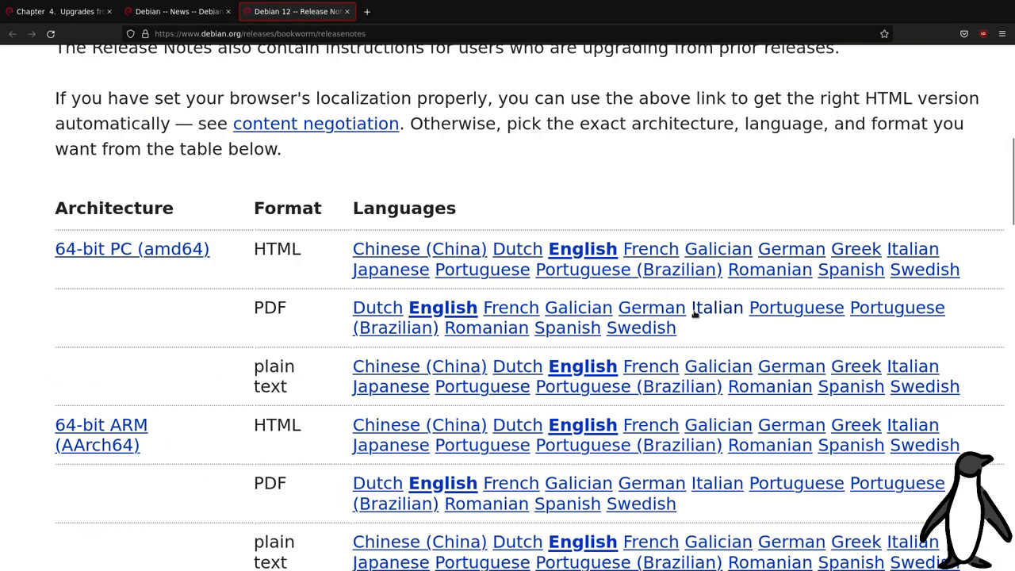
- Open the English HTML release notes for 64-bit PC and scroll into Chapter 4 on upgrading
{"action": "left_click", "coordinate": [584, 248]}
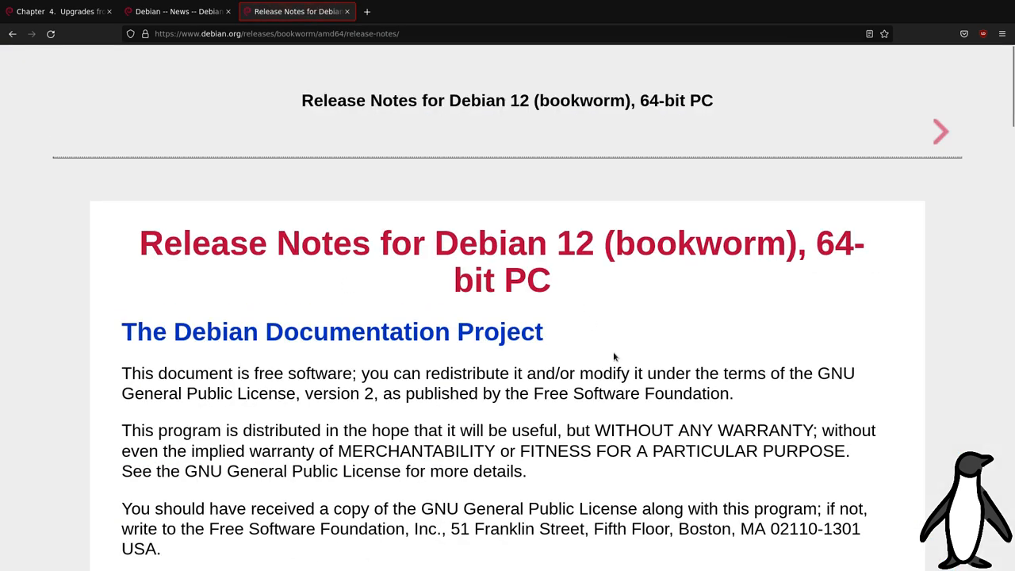
{"action": "scroll", "scroll_direction": "down", "scroll_amount": 3}
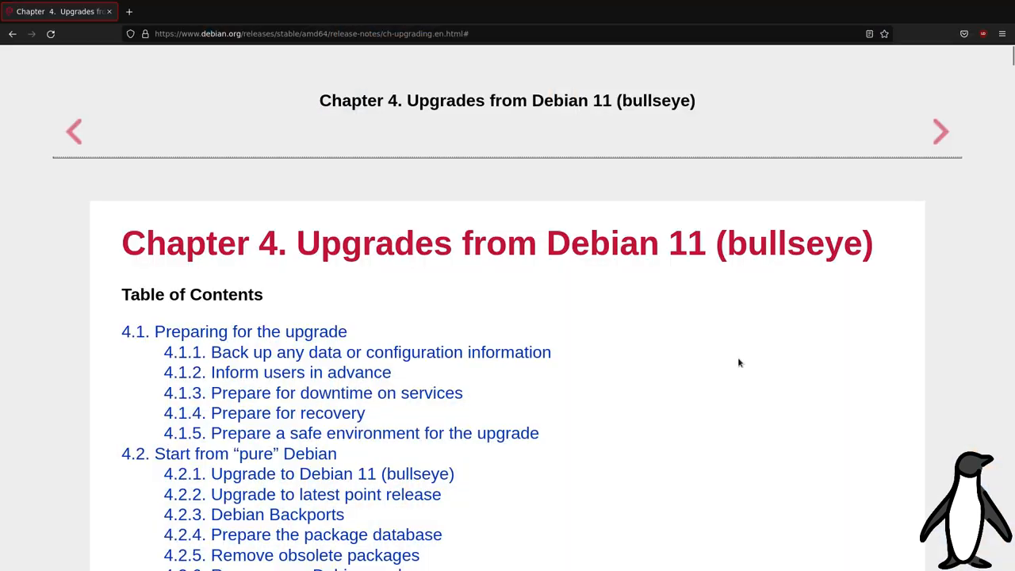
{"action": "scroll", "scroll_direction": "down", "scroll_amount": 3}
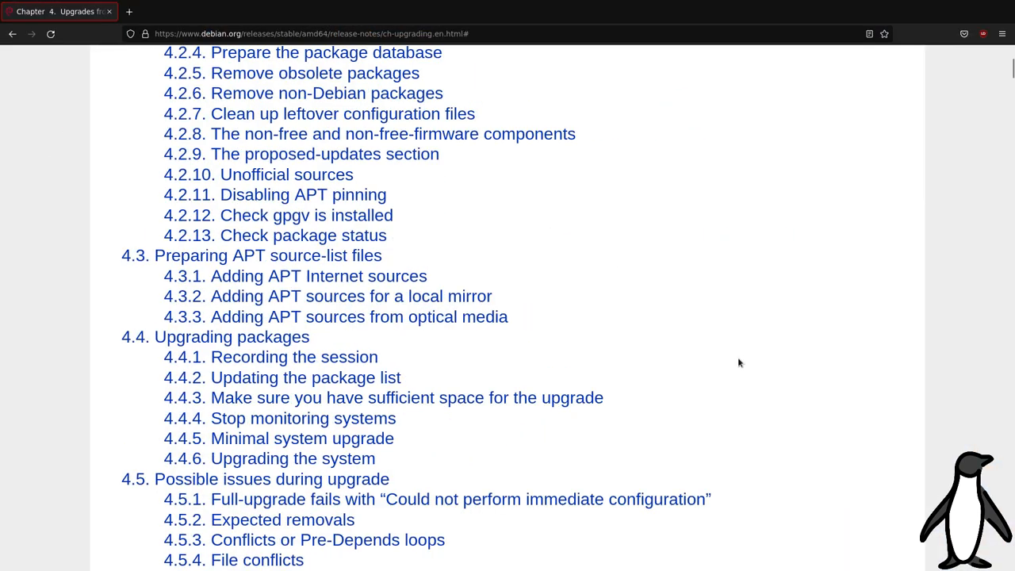
{"action": "scroll", "scroll_direction": "down", "scroll_amount": 3}
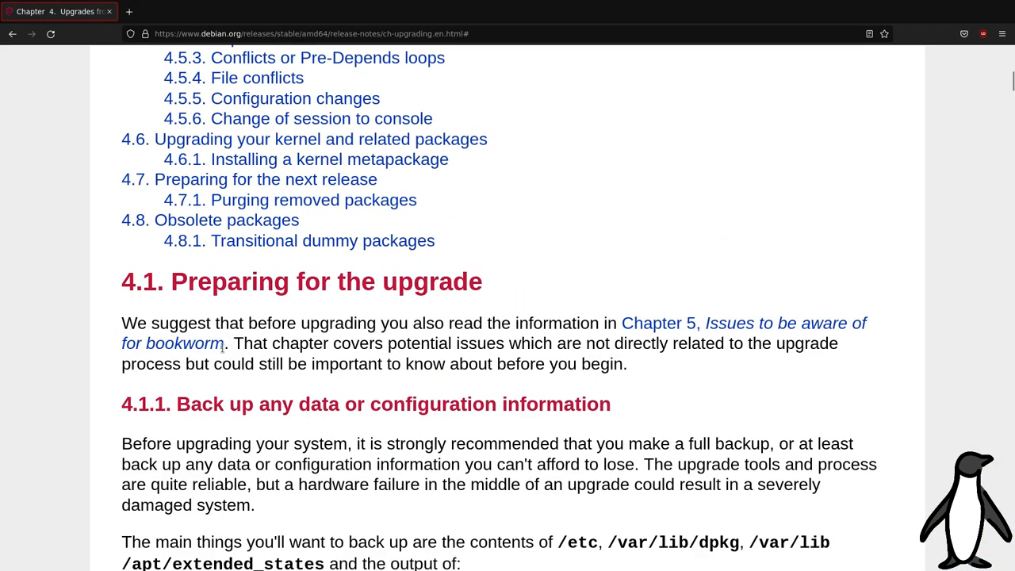
- Highlight the advice to read Chapter 5 first and read on through backups to 'Start from pure Debian'
{"action": "left_click_drag", "start_coordinate": [121, 323], "coordinate": [279, 343]}
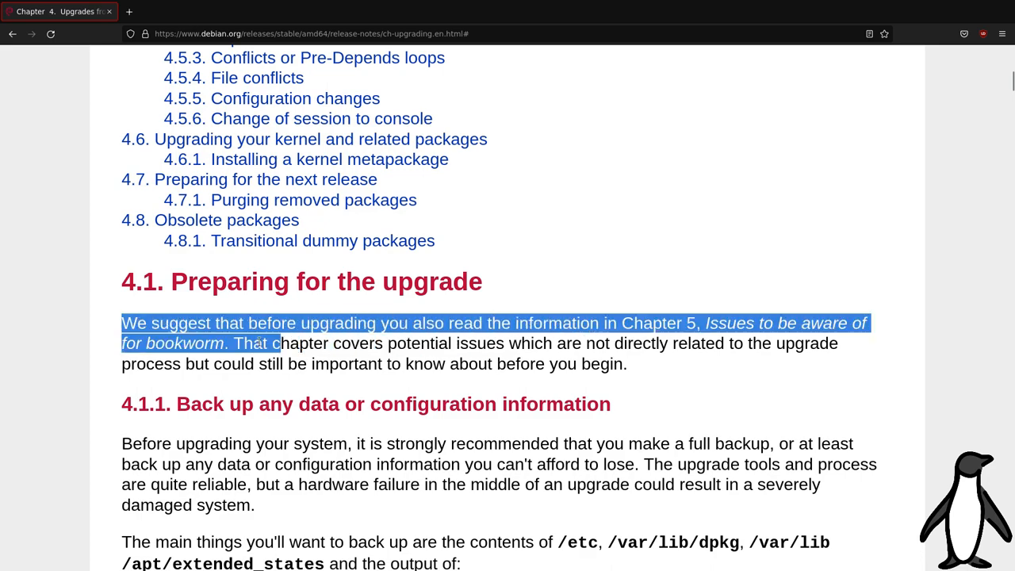
{"action": "left_click_drag", "start_coordinate": [278, 342], "coordinate": [629, 363]}
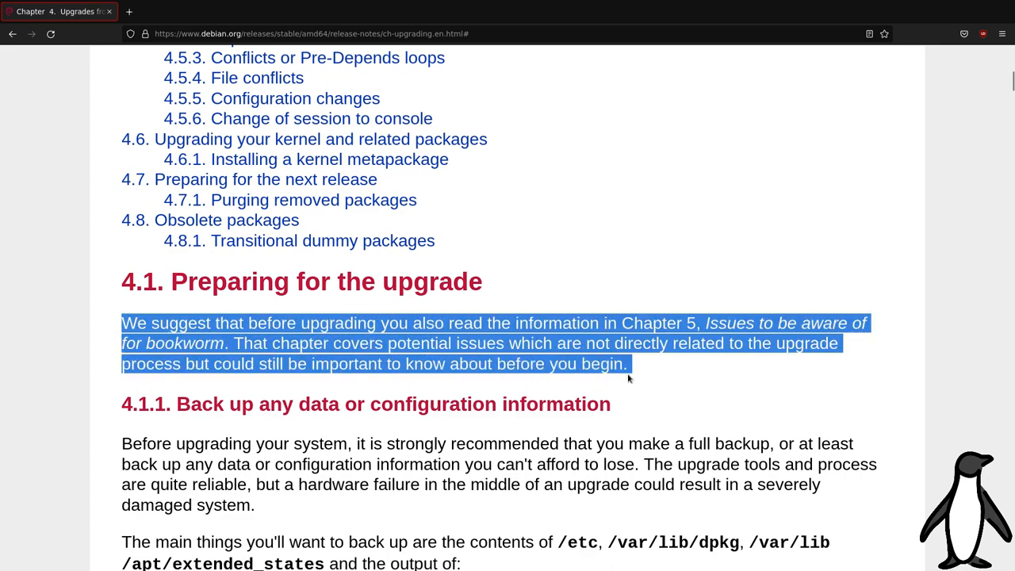
{"action": "scroll", "scroll_direction": "down", "scroll_amount": 3}
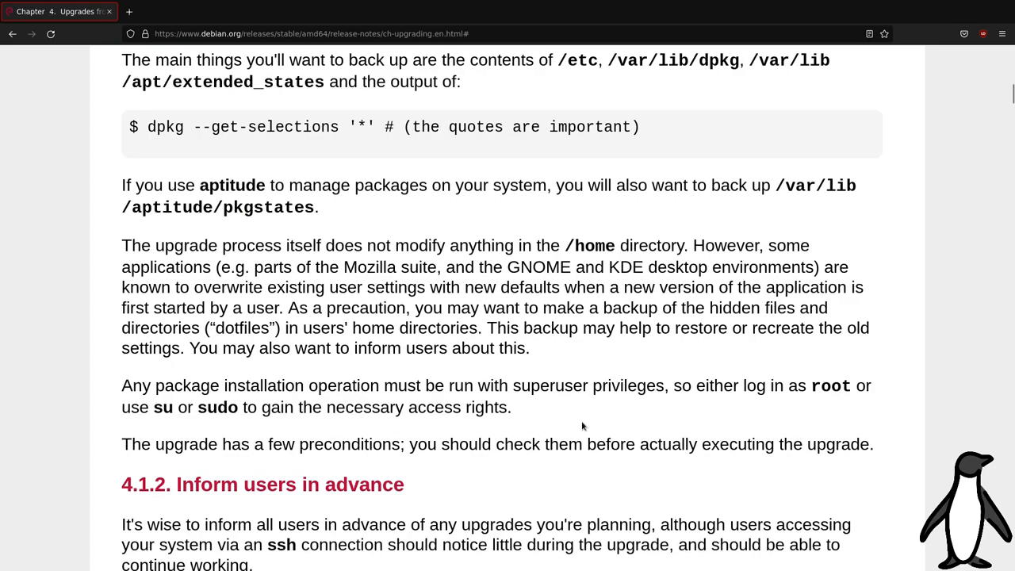
{"action": "scroll", "scroll_direction": "down", "scroll_amount": 3}
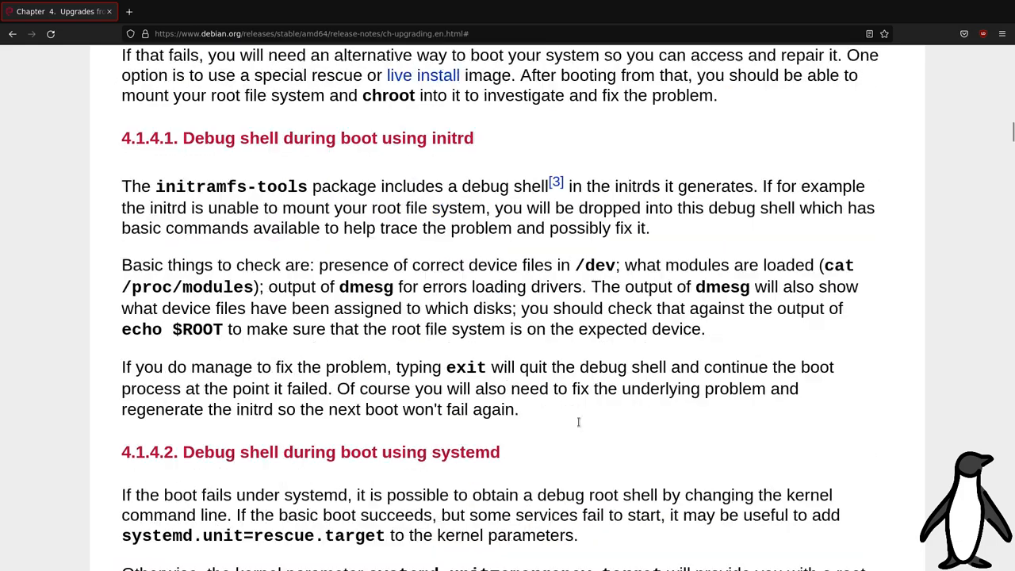
{"action": "scroll", "scroll_direction": "down", "scroll_amount": 3}
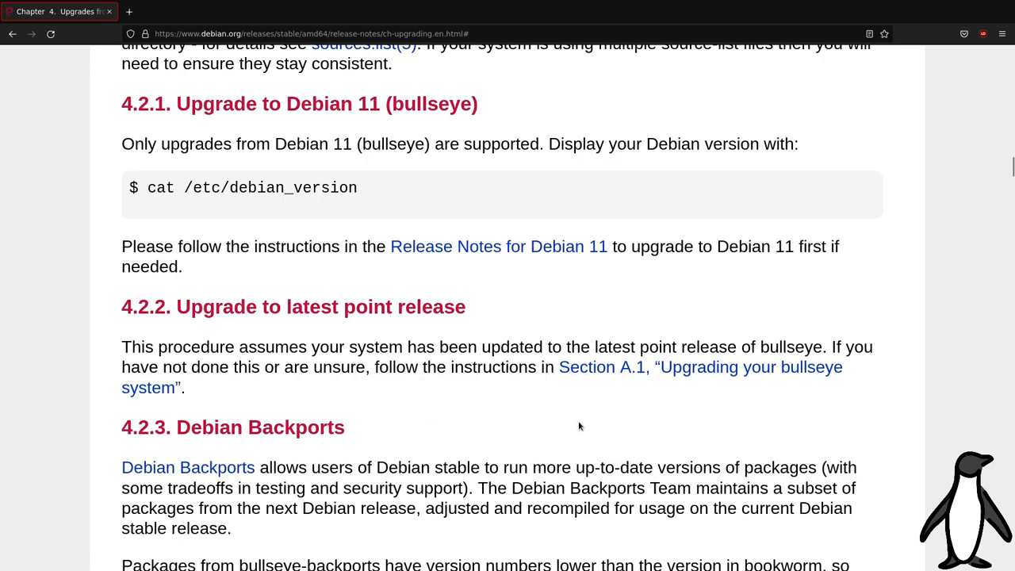
{"action": "scroll", "scroll_direction": "up", "scroll_amount": 3}
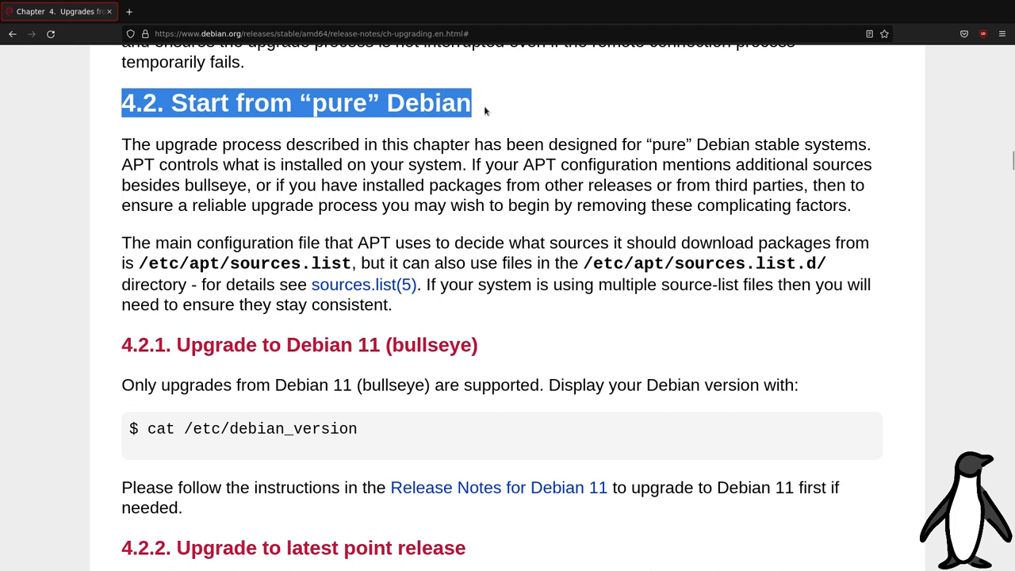
- Follow the link to Chapter 5, Issues to be aware of for bookworm
{"action": "left_click", "coordinate": [942, 133]}
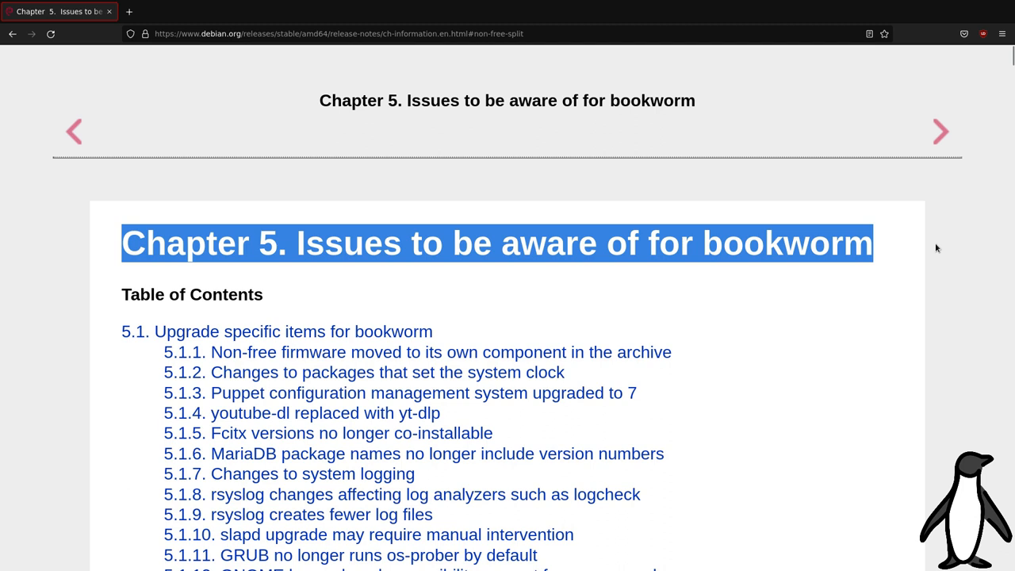
- Jump to 5.1.2 on system clock packages, highlight the ntp-replaced-by-ntpsec sentence, and follow the NTPsec link
{"action": "left_click", "coordinate": [387, 371]}
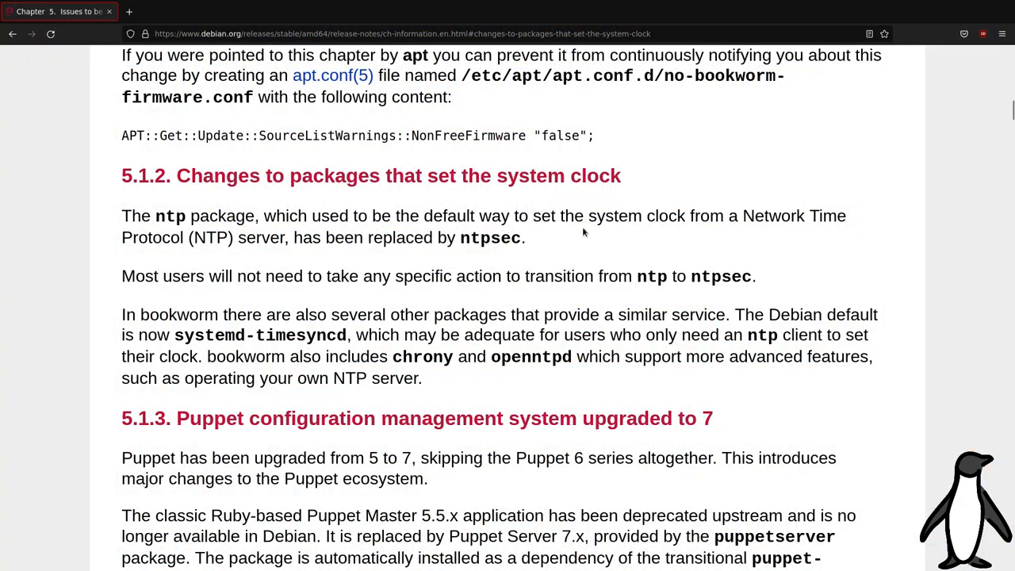
{"action": "left_click_drag", "start_coordinate": [120, 216], "coordinate": [380, 216]}
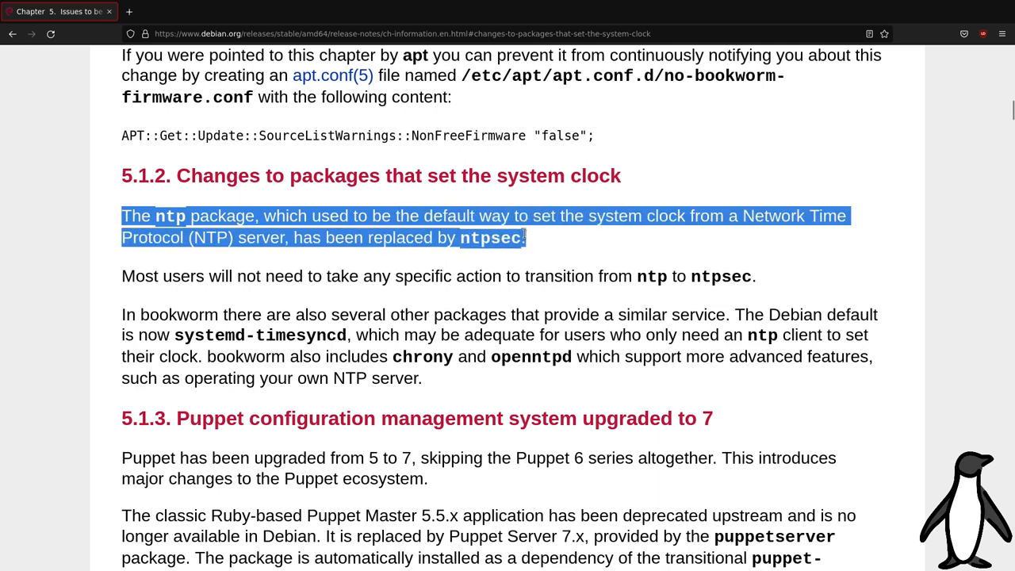
{"action": "left_click", "coordinate": [489, 292]}
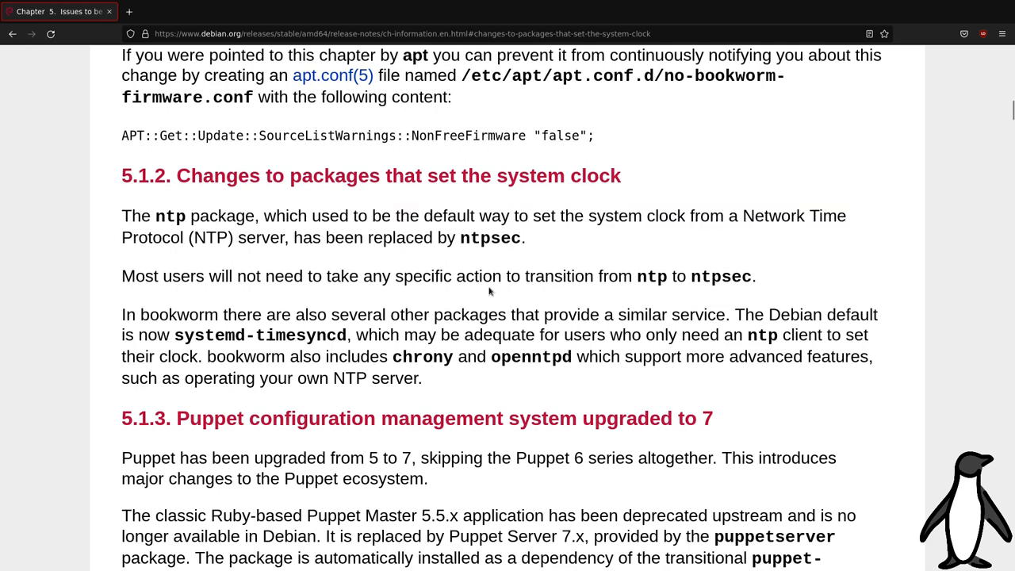
{"action": "left_click", "coordinate": [487, 238]}
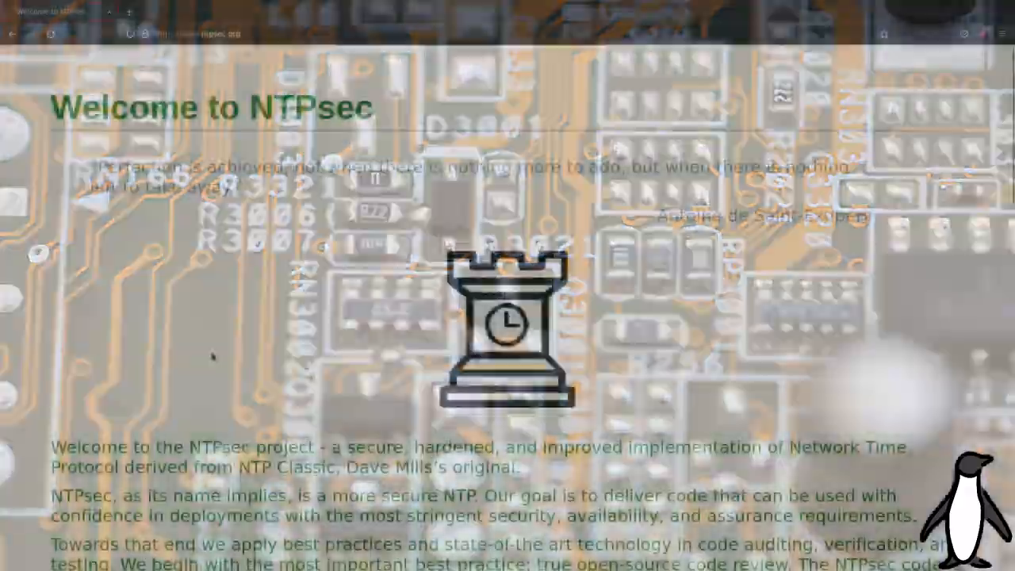
- Skim the NTPsec welcome page and its FAQ before returning to Chapter 5 of the release notes
{"action": "scroll", "scroll_direction": "down", "scroll_amount": 3}
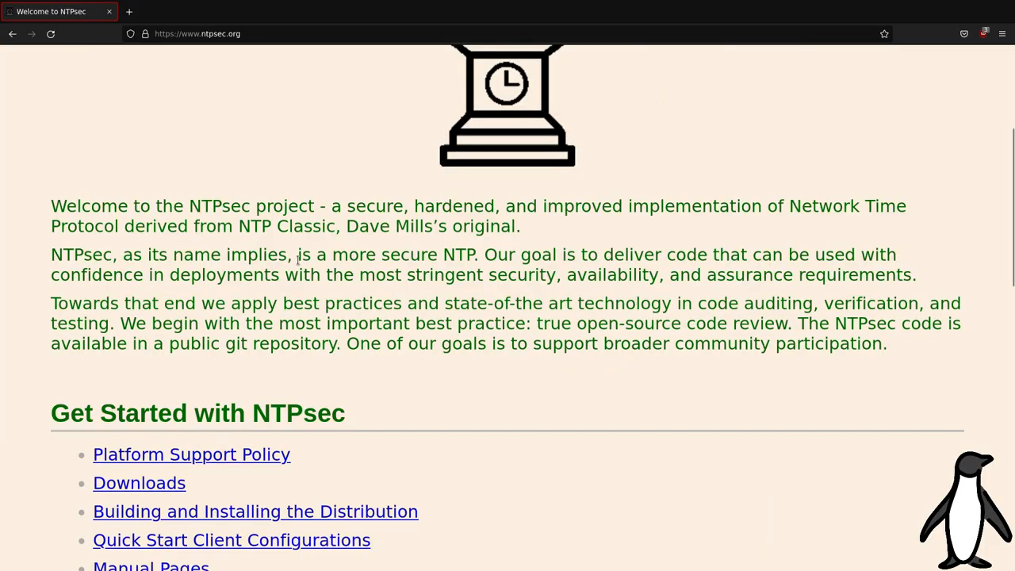
{"action": "scroll", "scroll_direction": "down", "scroll_amount": 3}
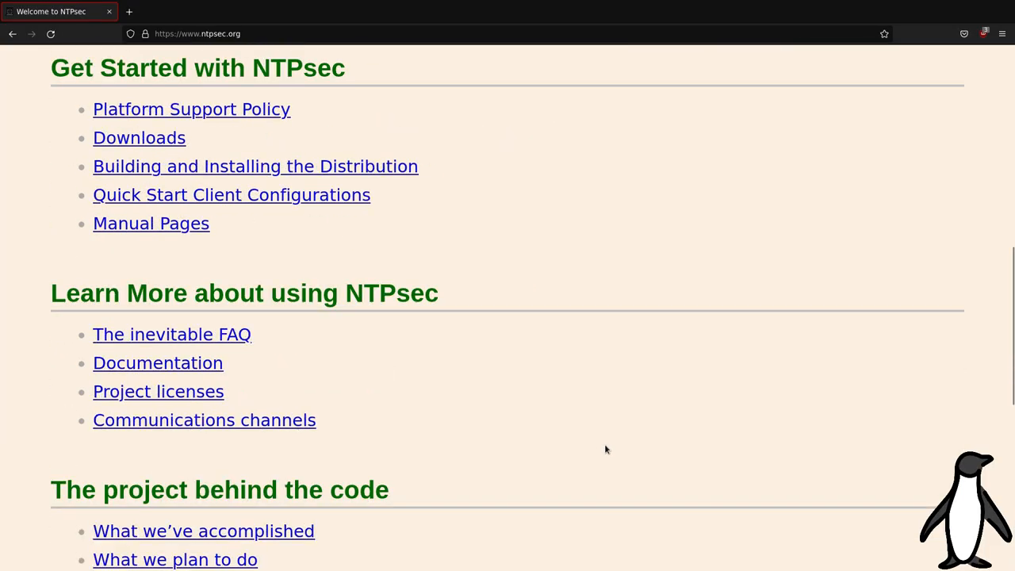
{"action": "left_click", "coordinate": [172, 333]}
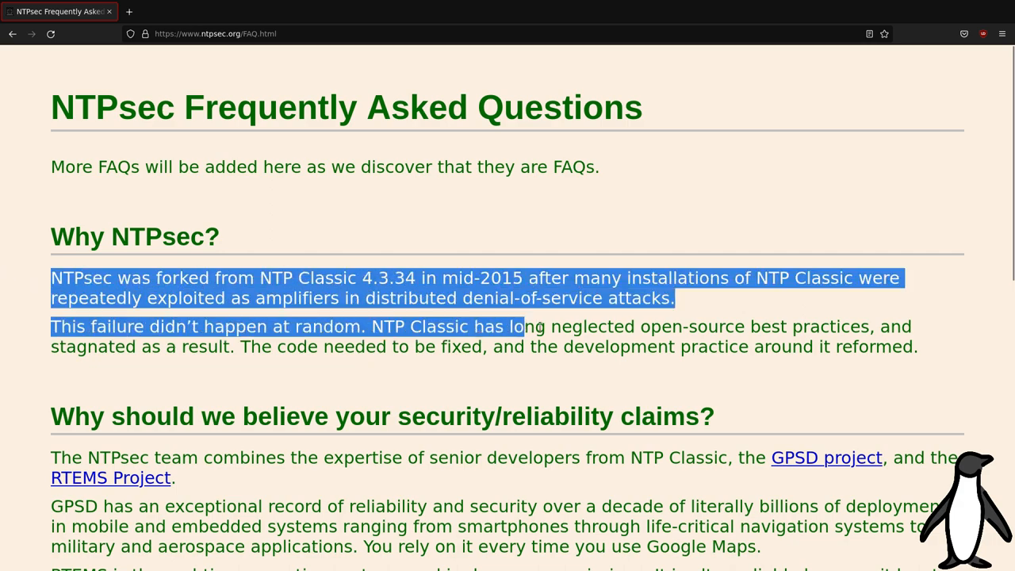
{"action": "scroll", "scroll_direction": "down", "scroll_amount": 3}
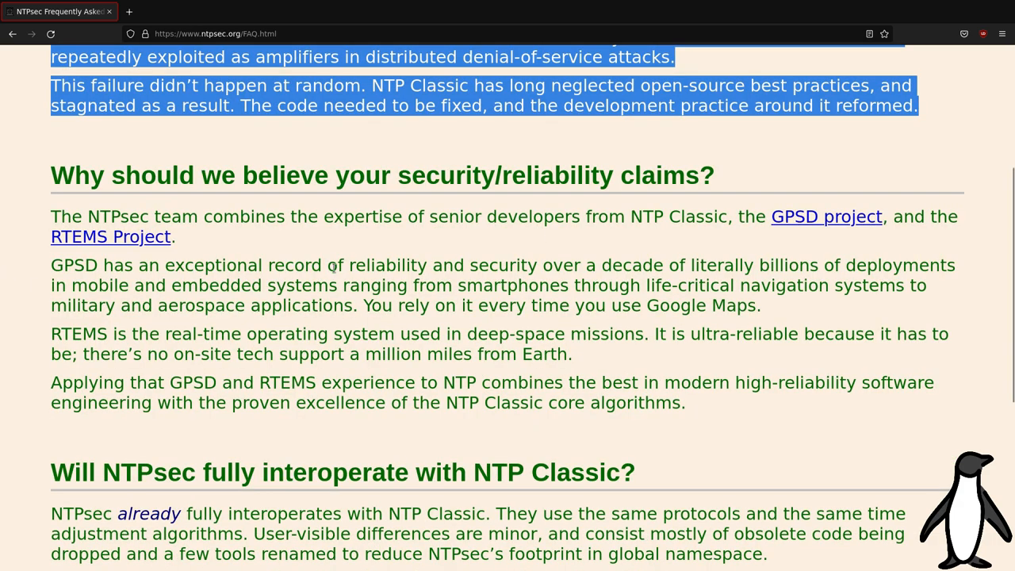
{"action": "scroll", "scroll_direction": "down", "scroll_amount": 3}
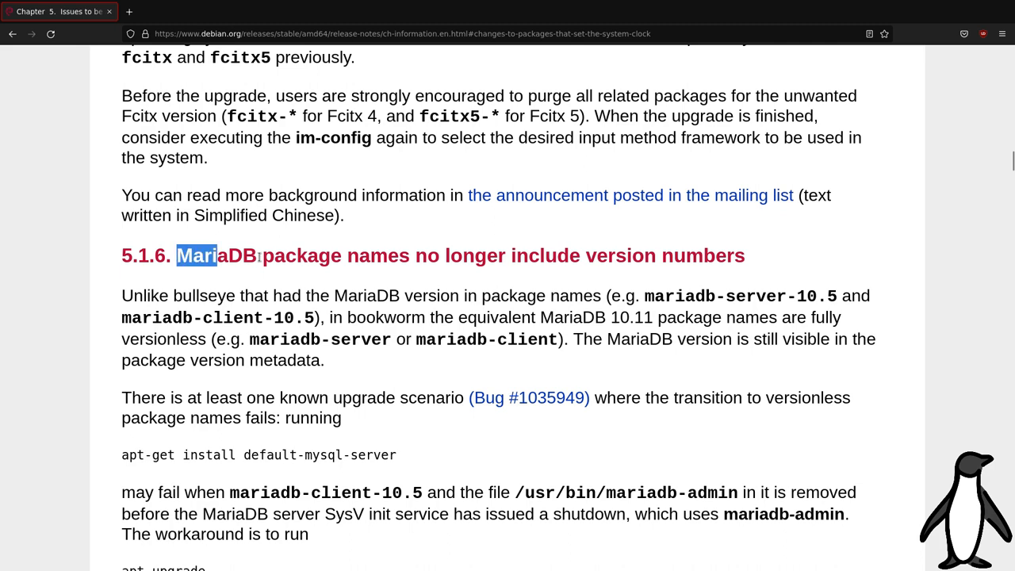
- Read through the MariaDB, rsyslog and GRUB os-prober sections, then go back to 5.1.1 on non-free firmware
{"action": "left_click", "coordinate": [492, 423]}
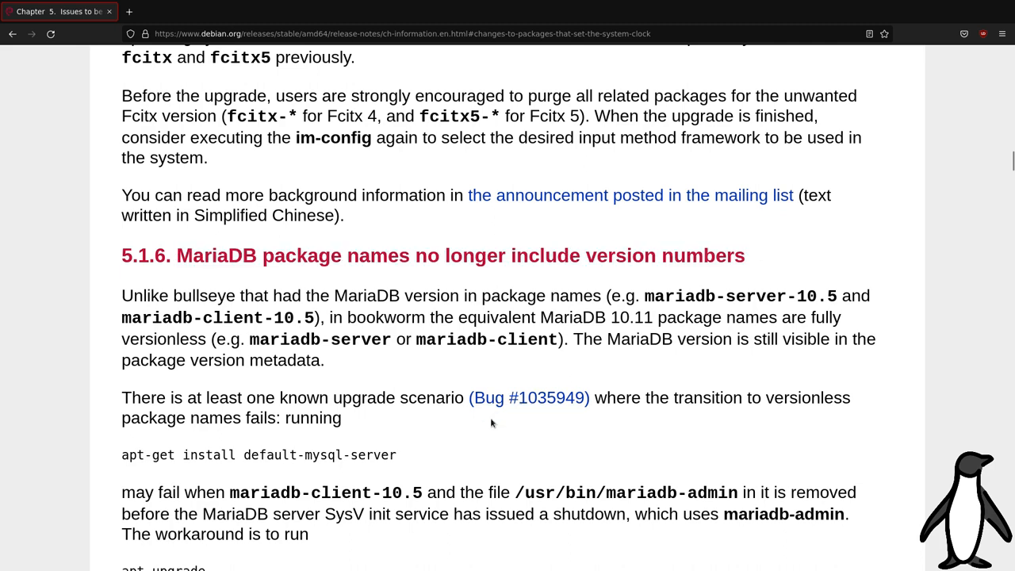
{"action": "scroll", "scroll_direction": "down", "scroll_amount": 3}
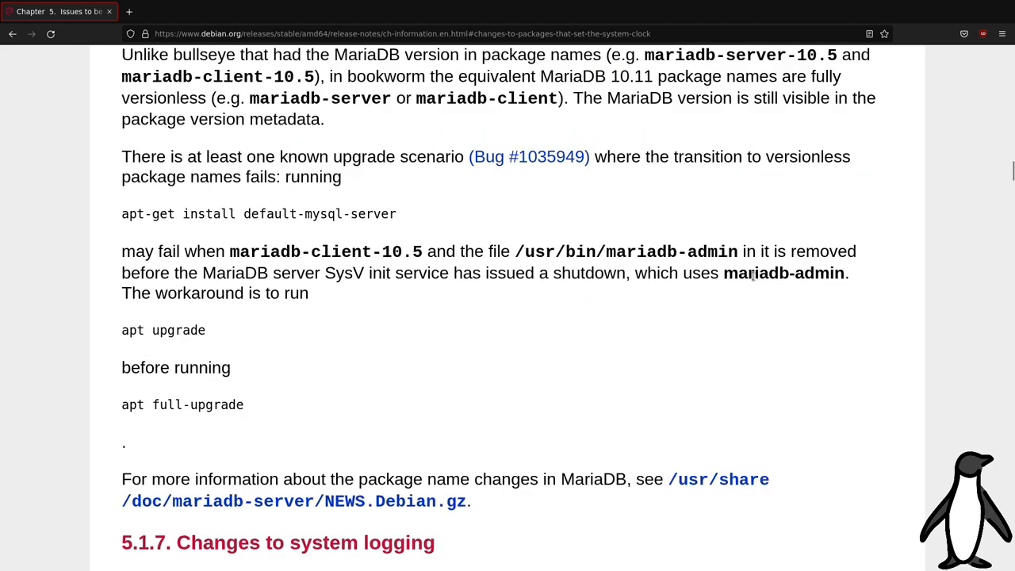
{"action": "scroll", "scroll_direction": "down", "scroll_amount": 3}
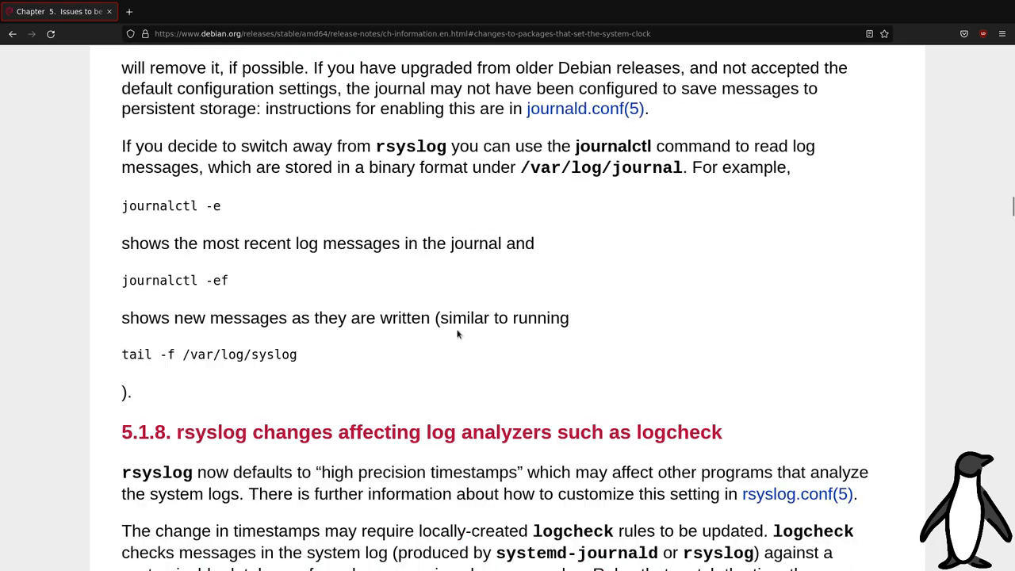
{"action": "scroll", "scroll_direction": "down", "scroll_amount": 3}
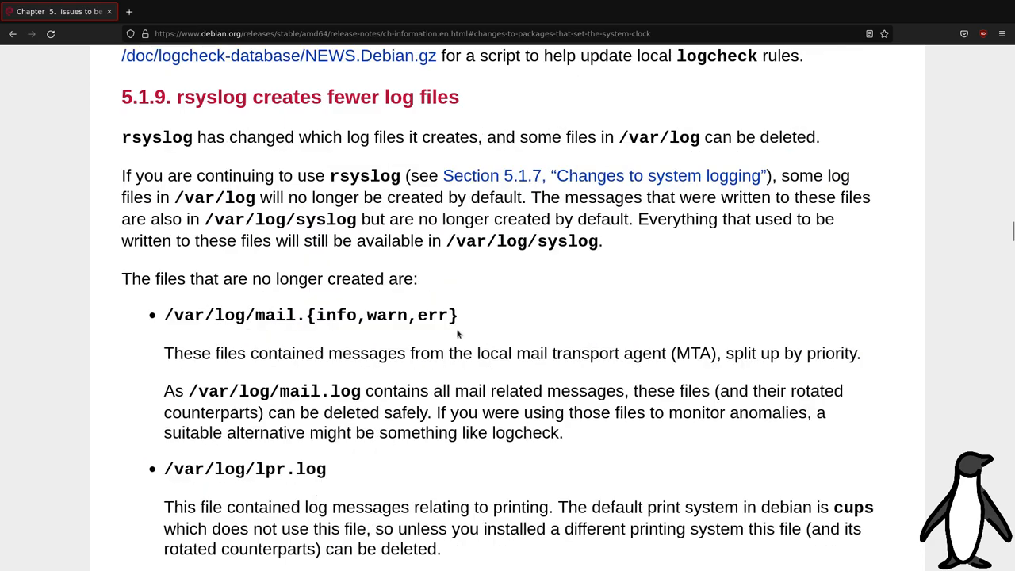
{"action": "scroll", "scroll_direction": "down", "scroll_amount": 3}
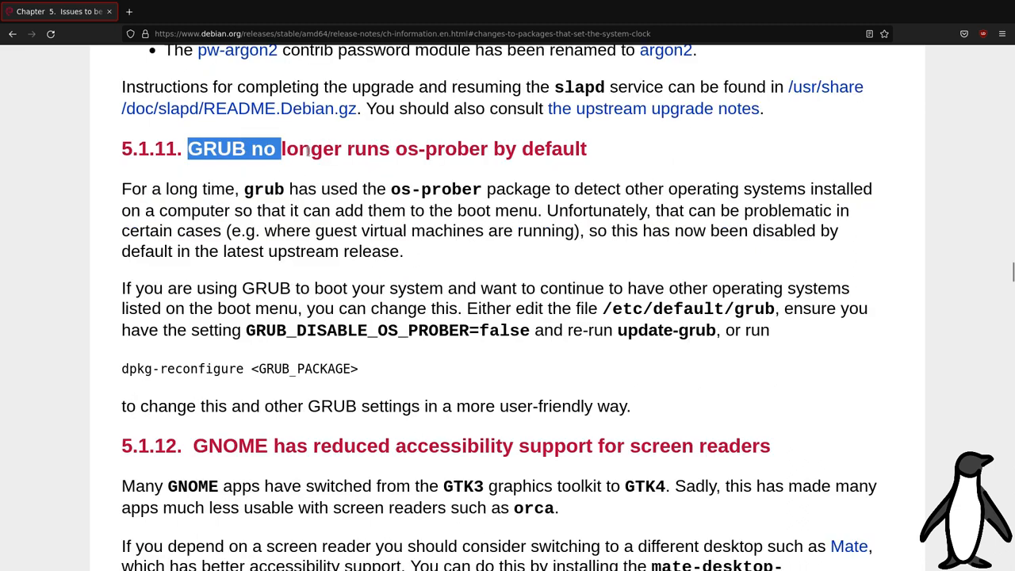
{"action": "left_click", "coordinate": [712, 248]}
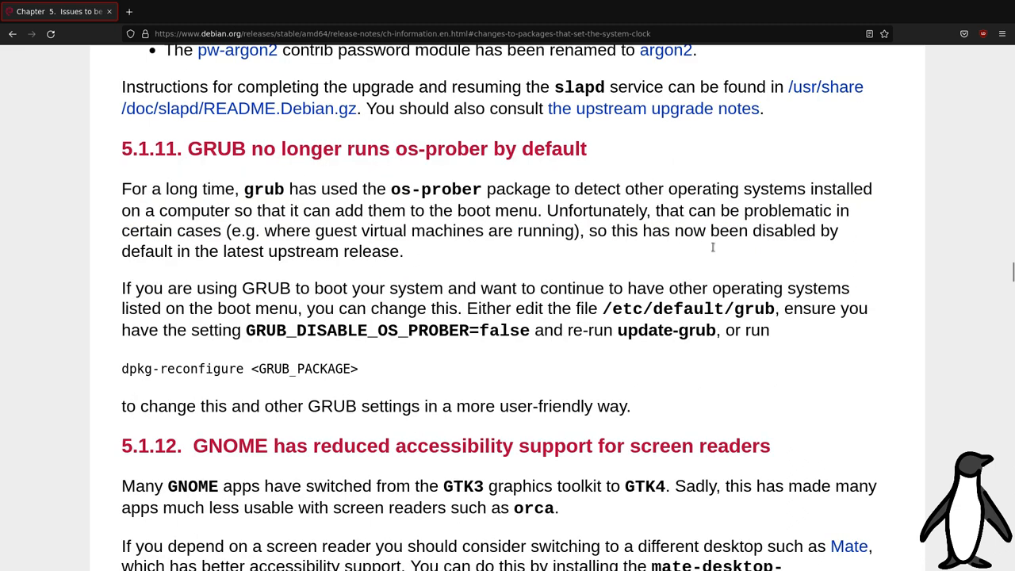
{"action": "mouse_move", "coordinate": [790, 307]}
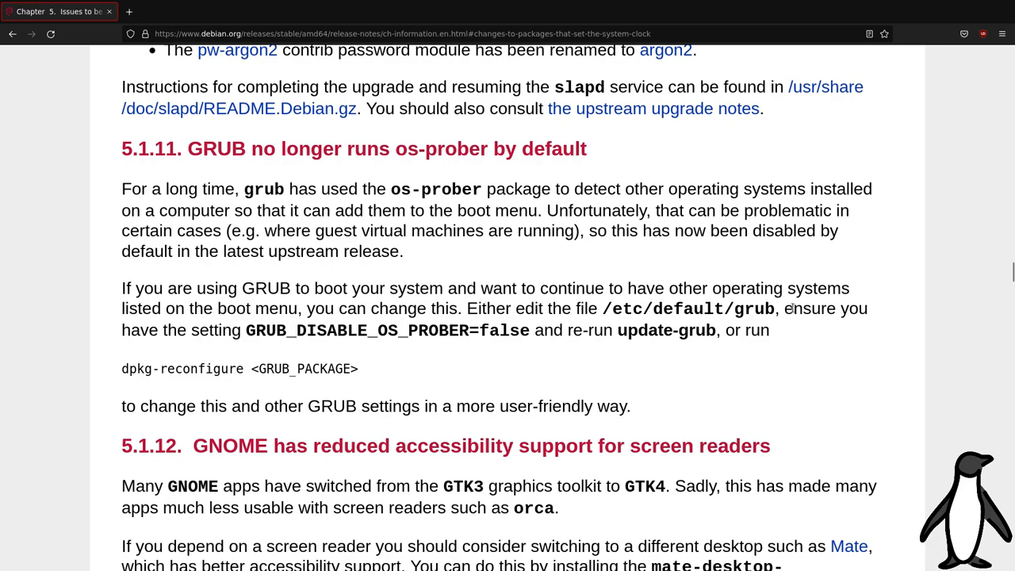
{"action": "left_click_drag", "start_coordinate": [467, 308], "coordinate": [696, 331]}
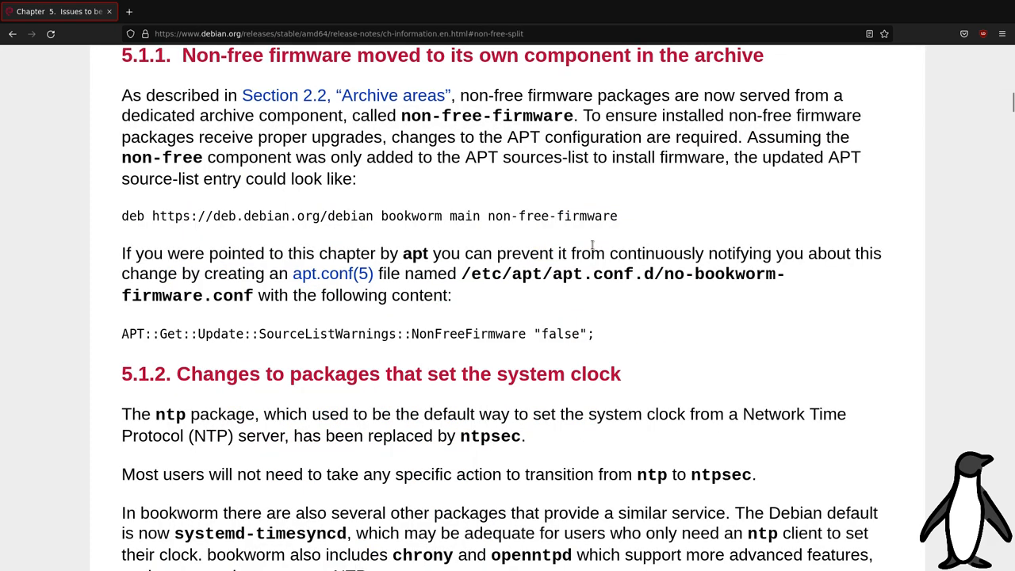
{"action": "mouse_move", "coordinate": [663, 283]}
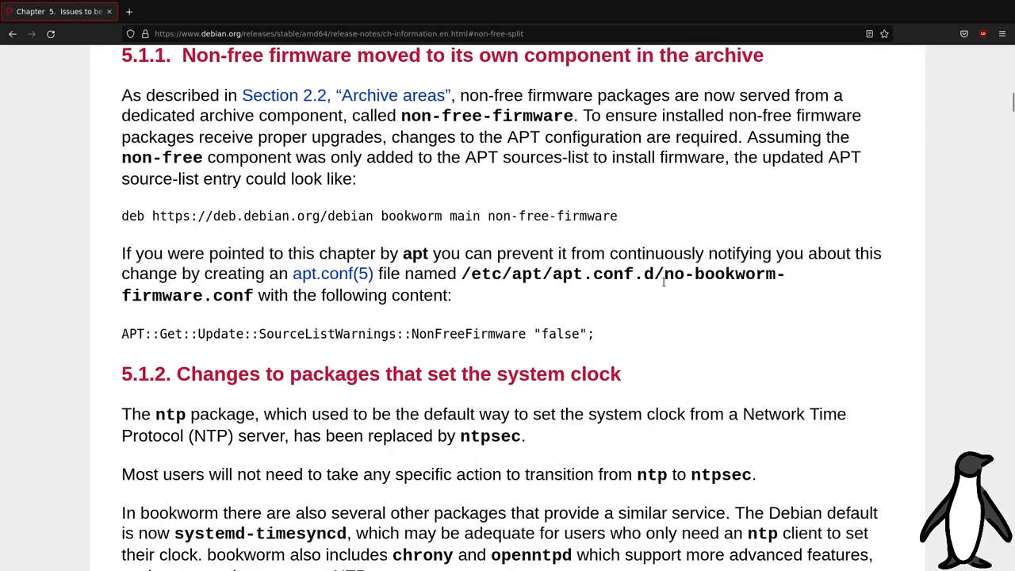
{"action": "mouse_move", "coordinate": [537, 303]}
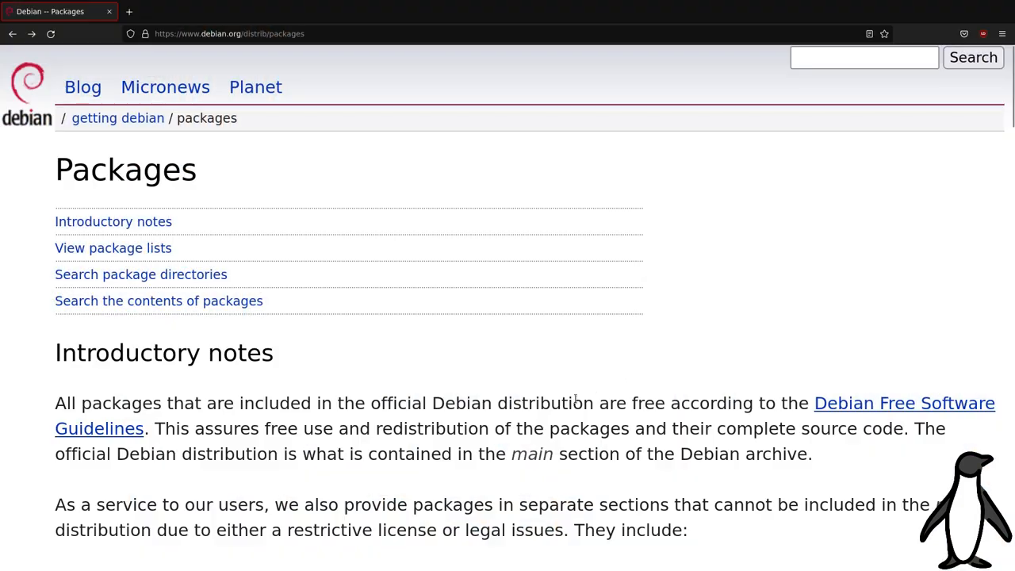
- Search the package directories for firejail, then repeat the search across all suites from buster to sid
{"action": "scroll", "scroll_direction": "down", "scroll_amount": 3}
{"action": "type", "text": "firejail"}
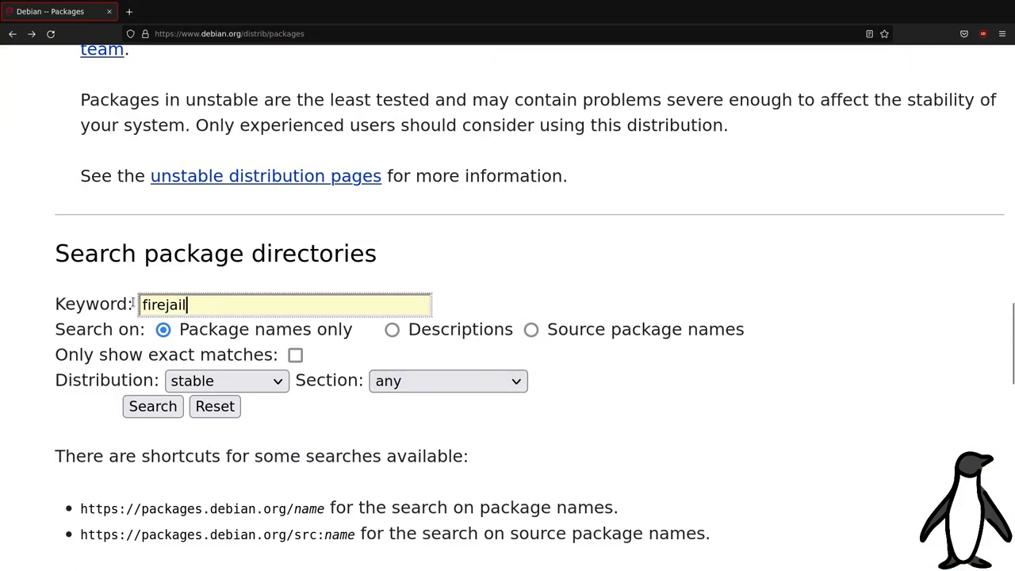
{"action": "left_click", "coordinate": [152, 406]}
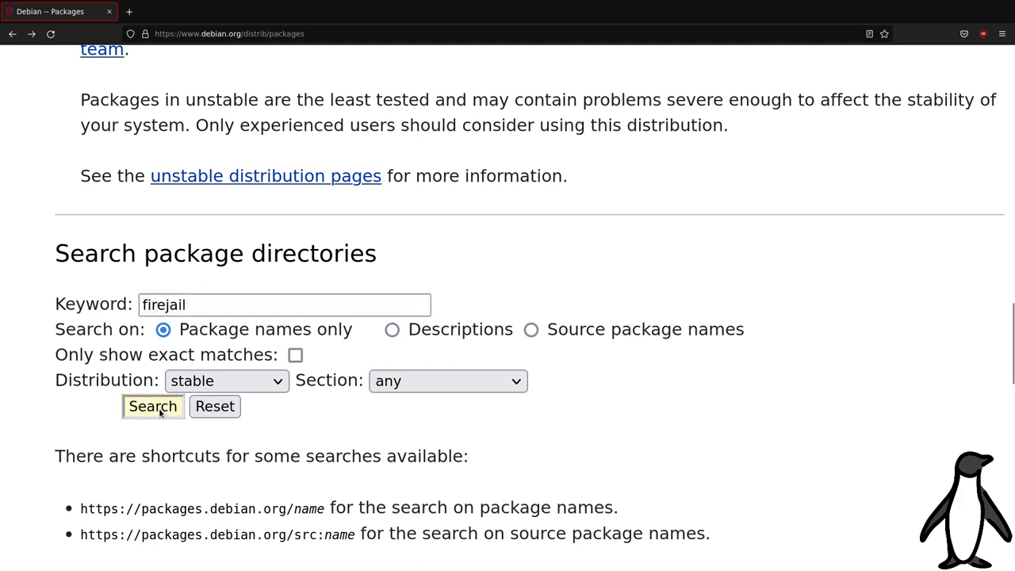
{"action": "left_click", "coordinate": [152, 406]}
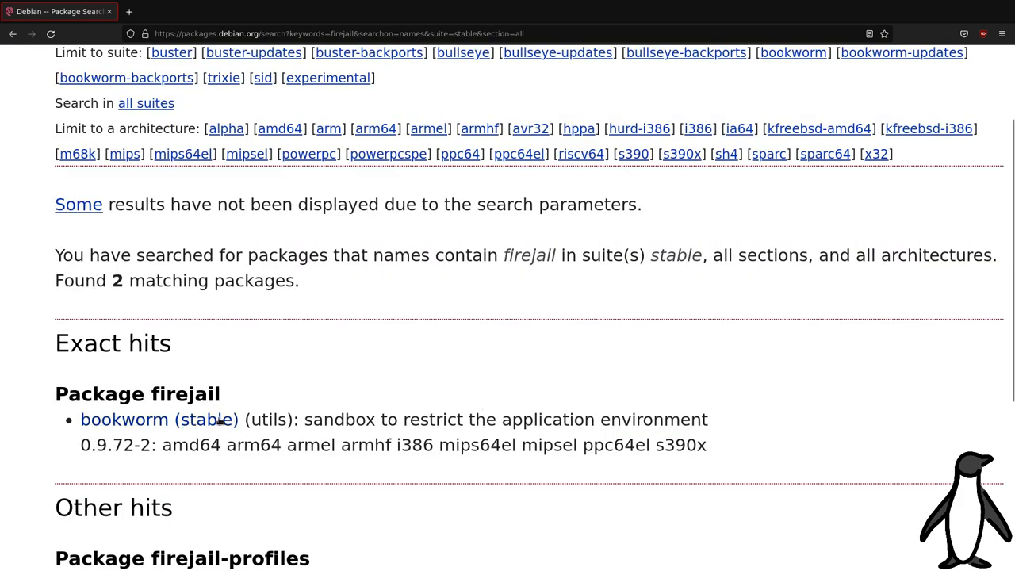
{"action": "mouse_move", "coordinate": [78, 447]}
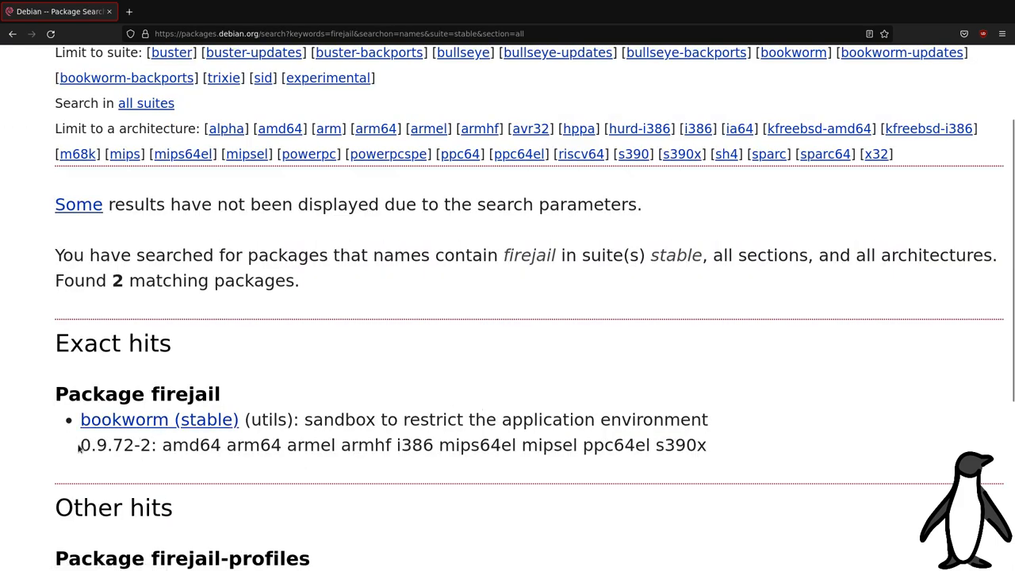
{"action": "double_click", "coordinate": [114, 445]}
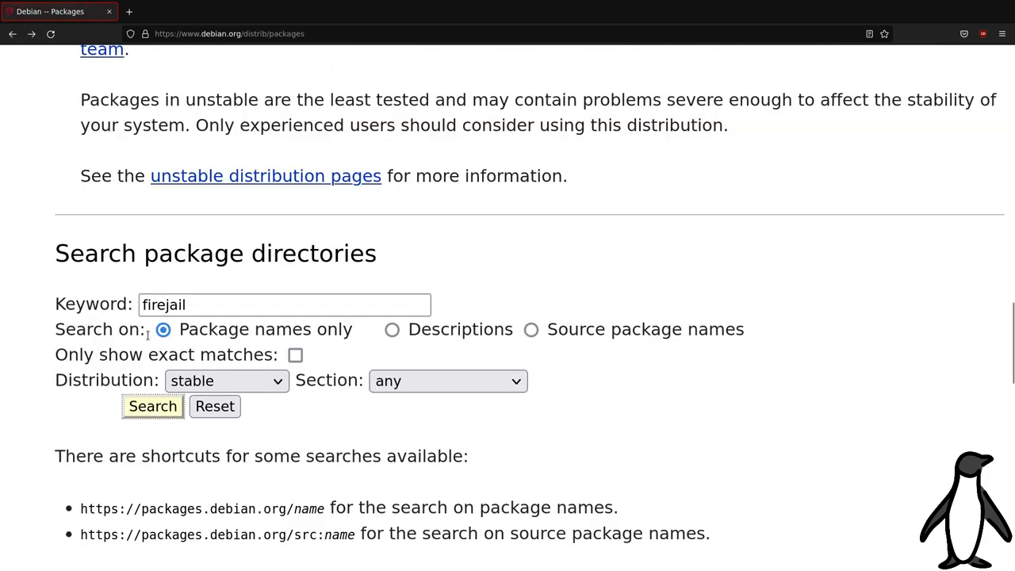
{"action": "left_click", "coordinate": [152, 406]}
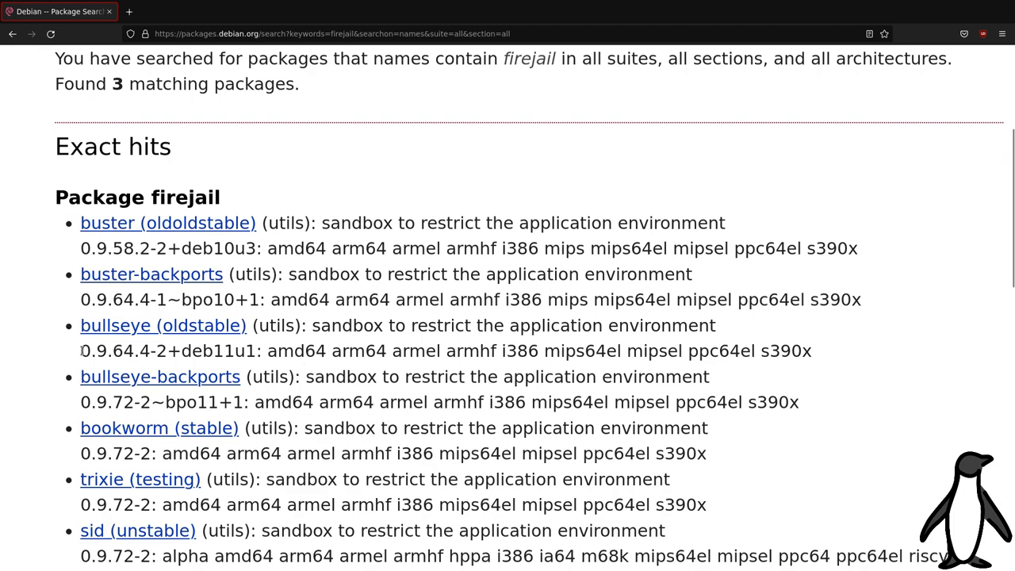
{"action": "mouse_move", "coordinate": [879, 412]}
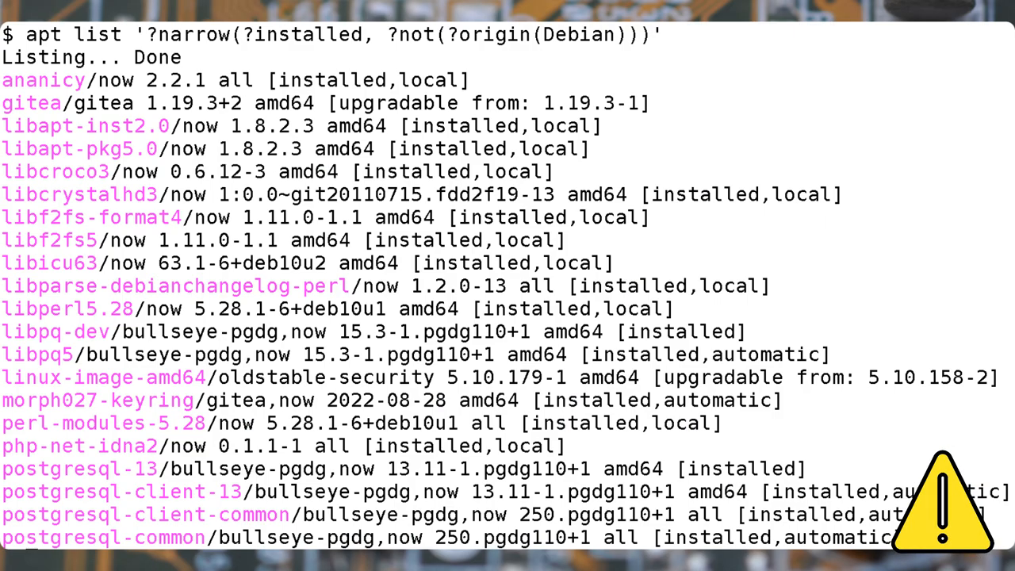
- List installed packages not originating from Debian with apt list '~o'
{"action": "type", "text": "apt list '~o'"}
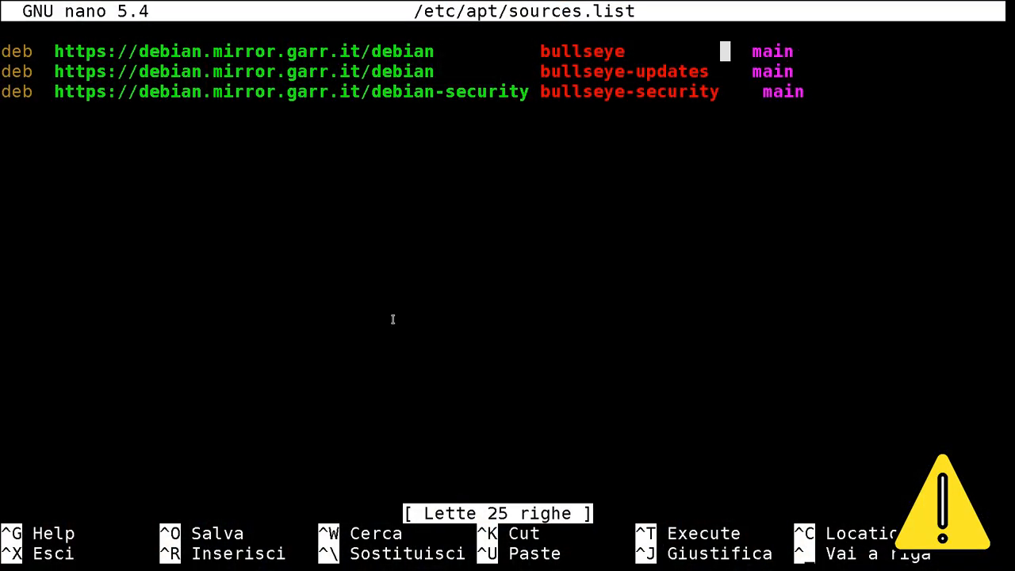
- Replace every 'bullseye' with 'bookworm' in /etc/apt/sources.list using nano's search-and-replace
{"action": "type", "text": "bookworm"}
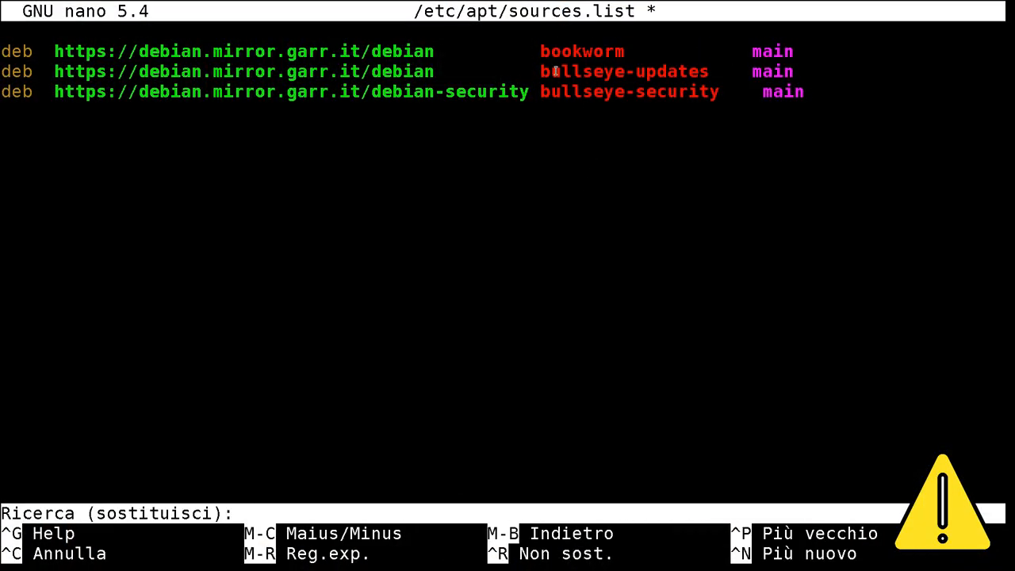
{"action": "type", "text": "bullseye"}
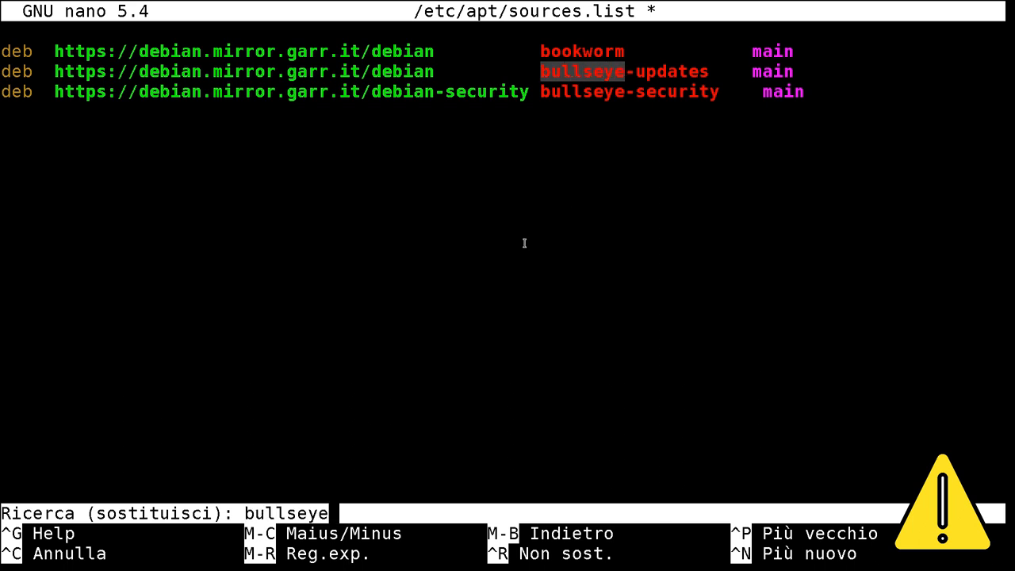
{"action": "key", "text": "Enter"}
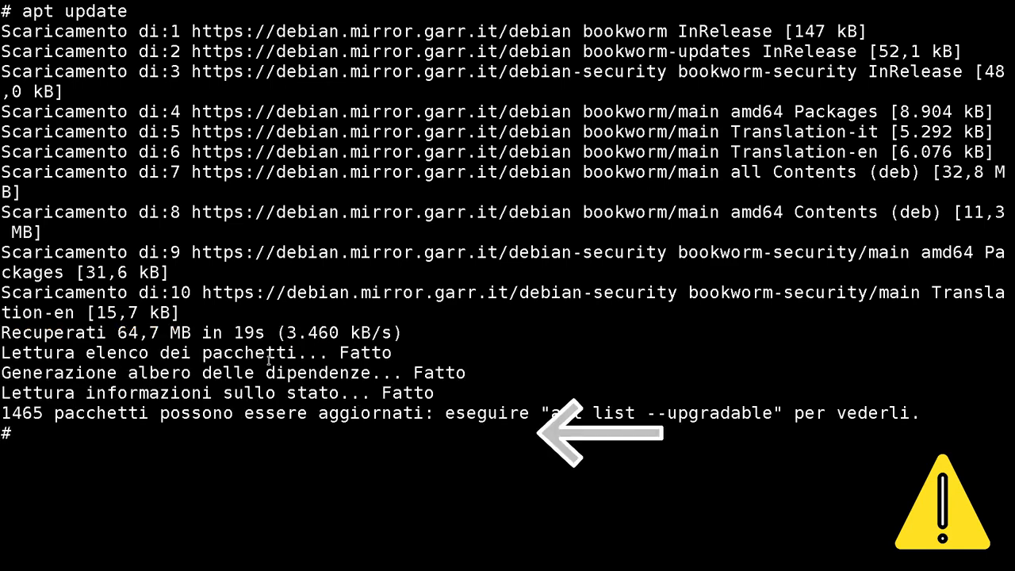
- Start the first-stage upgrade without new packages and answer S to begin downloading bookworm packages
{"action": "type", "text": "apt -o APT::Get::Trivial-Only=true full-upgrade"}
{"action": "type", "text": "apt upgrade --without-new-pkgs"}
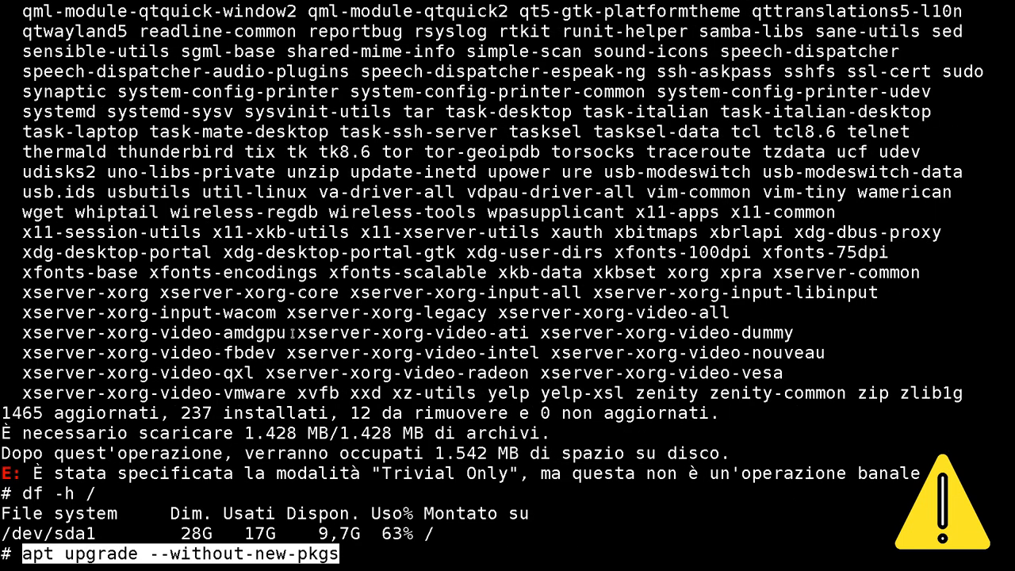
{"action": "key", "text": "Enter"}
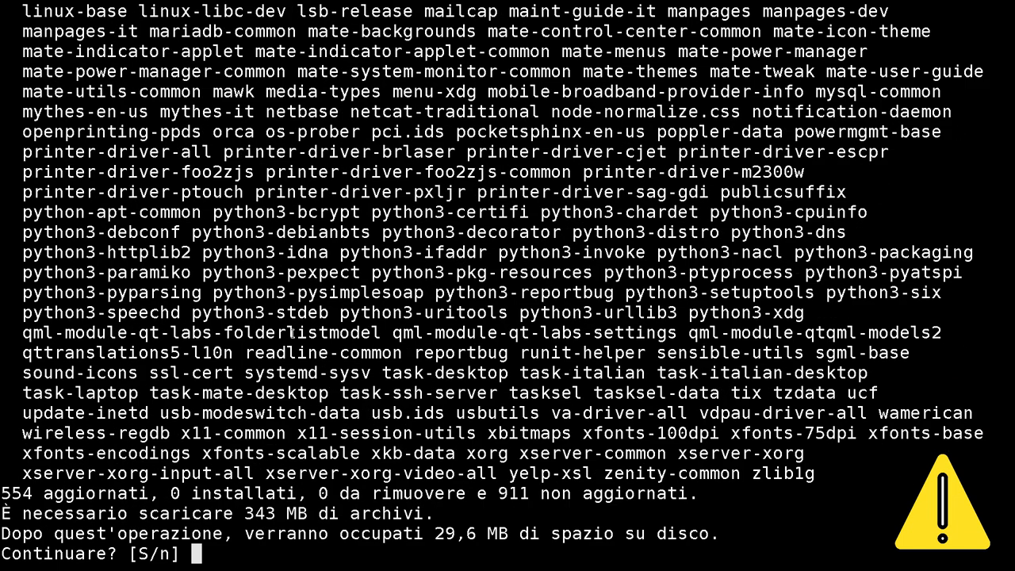
{"action": "type", "text": "S"}
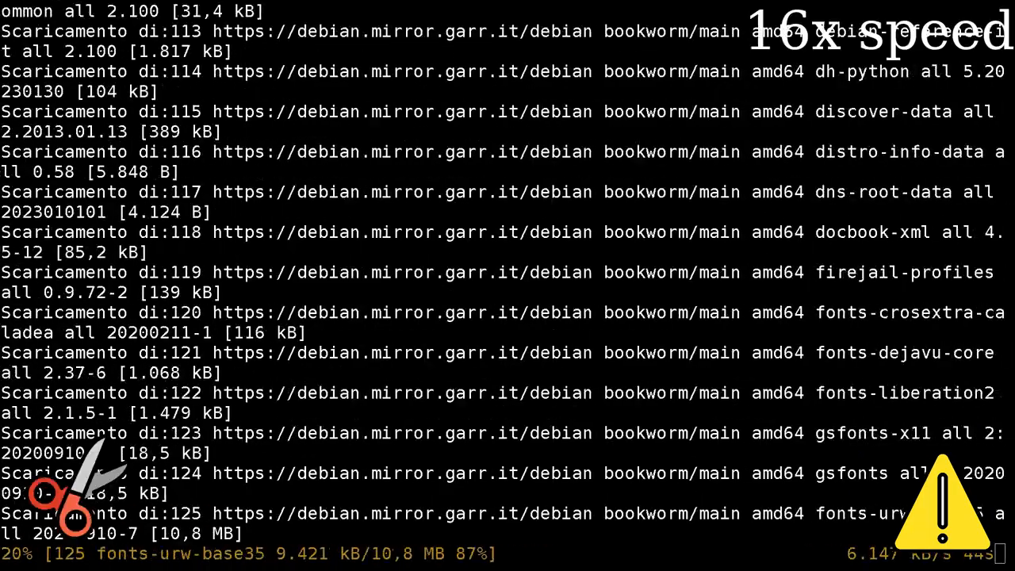